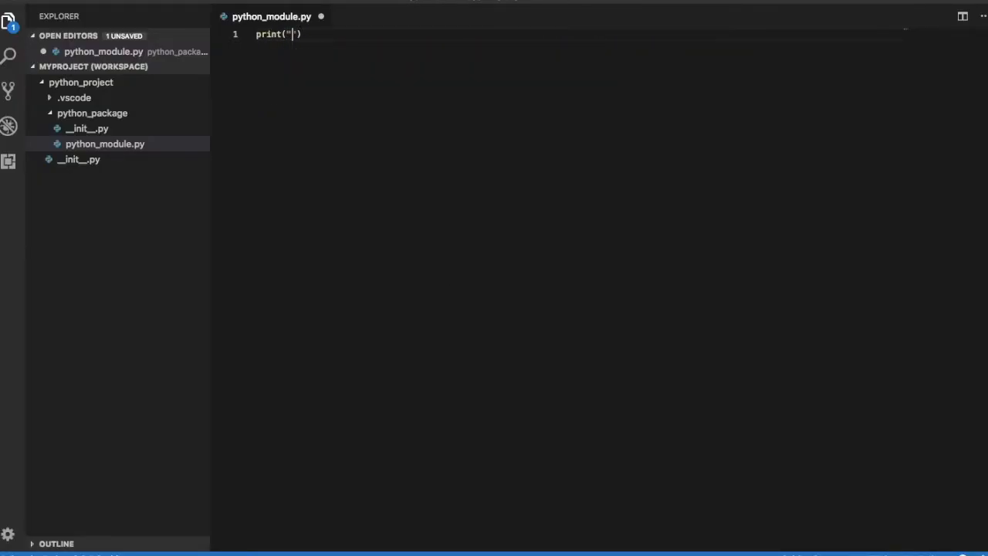
# - Print "a simple string" and run python_module.py in the terminal
pyautogui.write('a simple string')
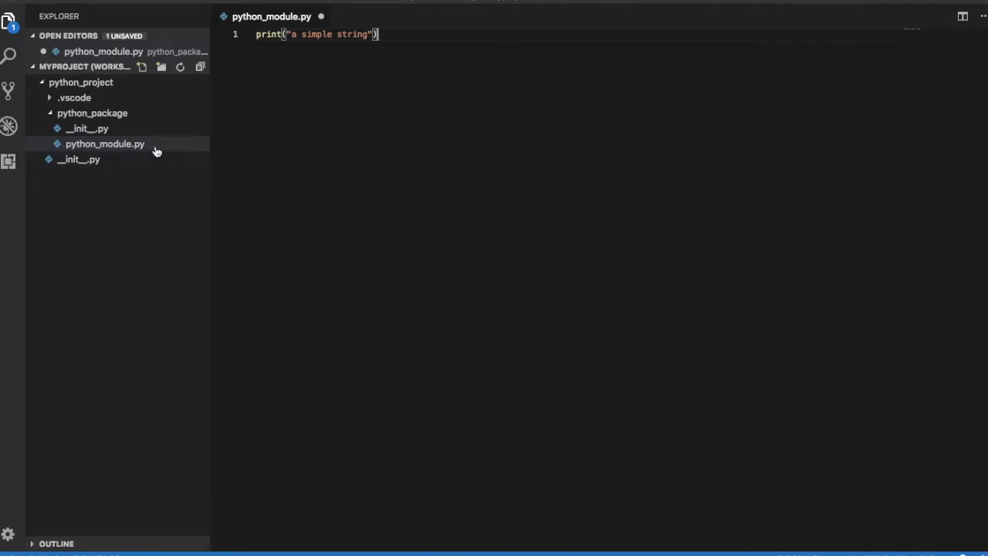
pyautogui.rightClick(105, 144)
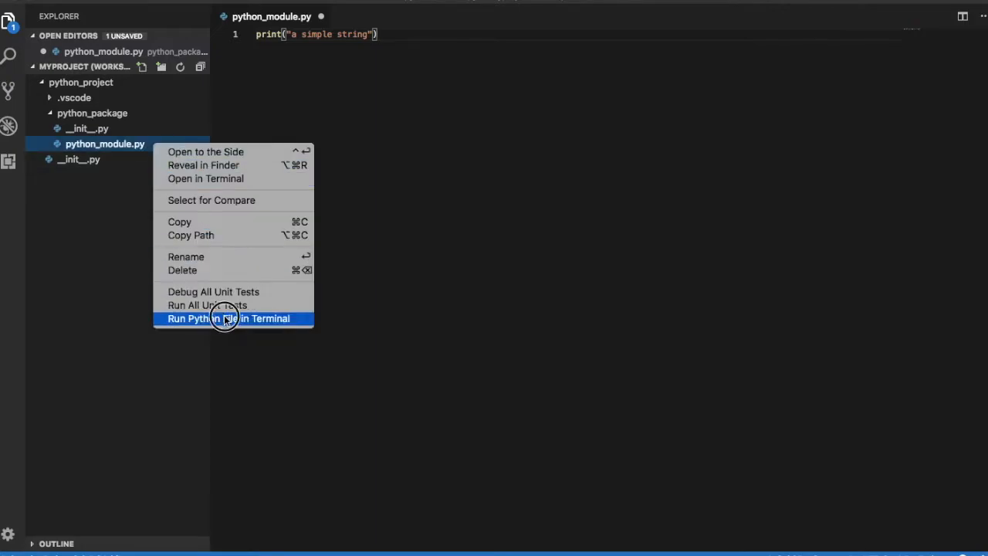
pyautogui.click(228, 318)
pyautogui.write("print('")
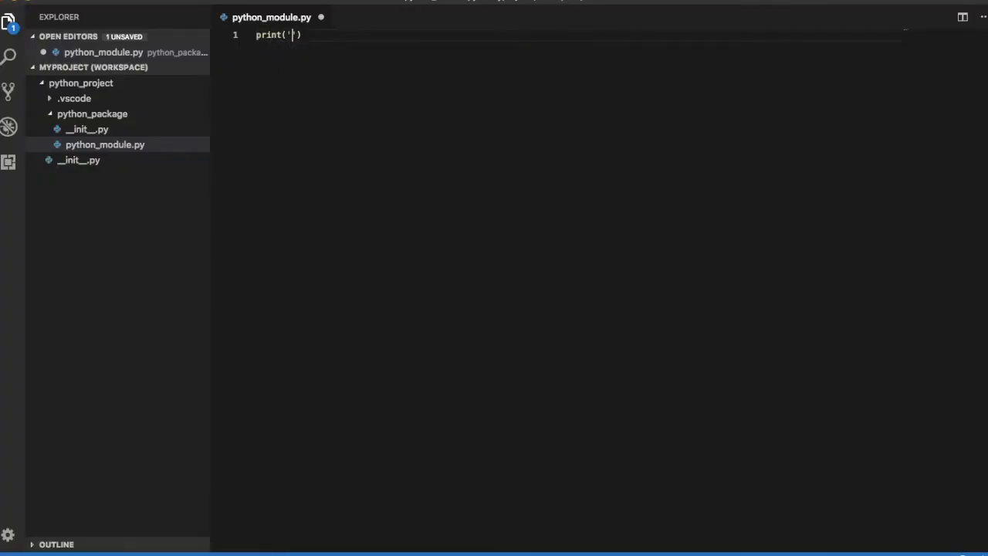
# - Print 'doesn't' in single quotes and run it to see the invalid syntax error
pyautogui.write("doesn't")
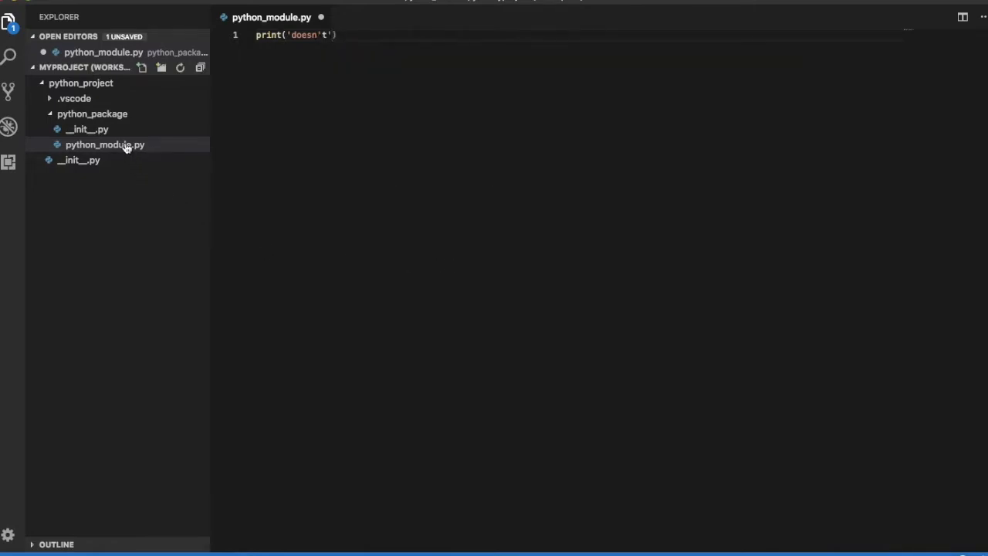
pyautogui.rightClick(105, 145)
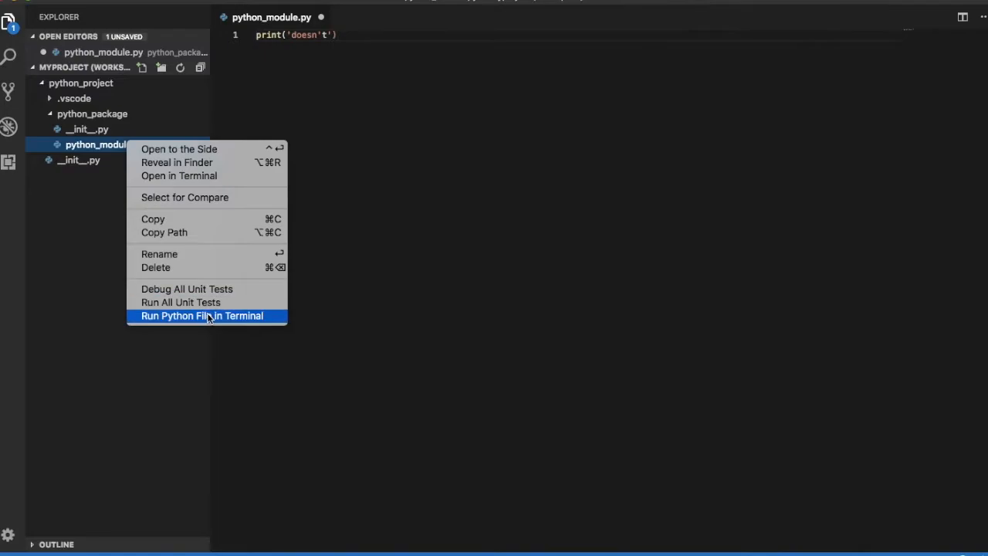
pyautogui.click(200, 315)
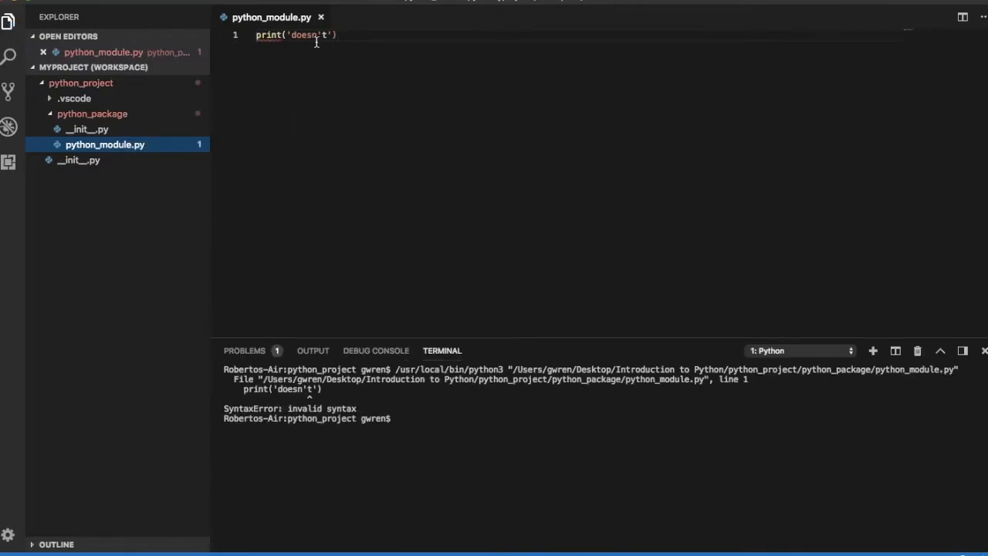
# - Escape the apostrophe with a backslash and rerun the file successfully
pyautogui.write('\\')
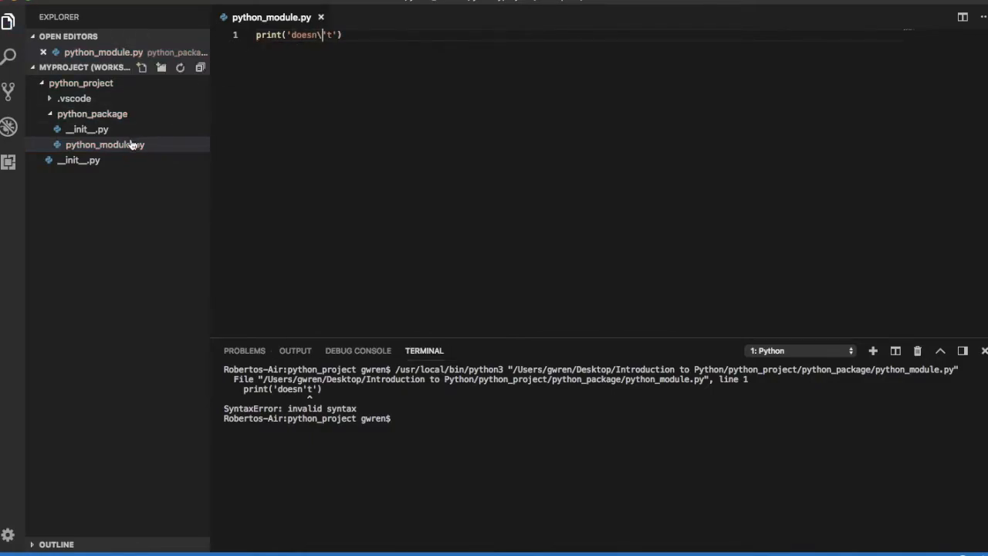
pyautogui.rightClick(105, 145)
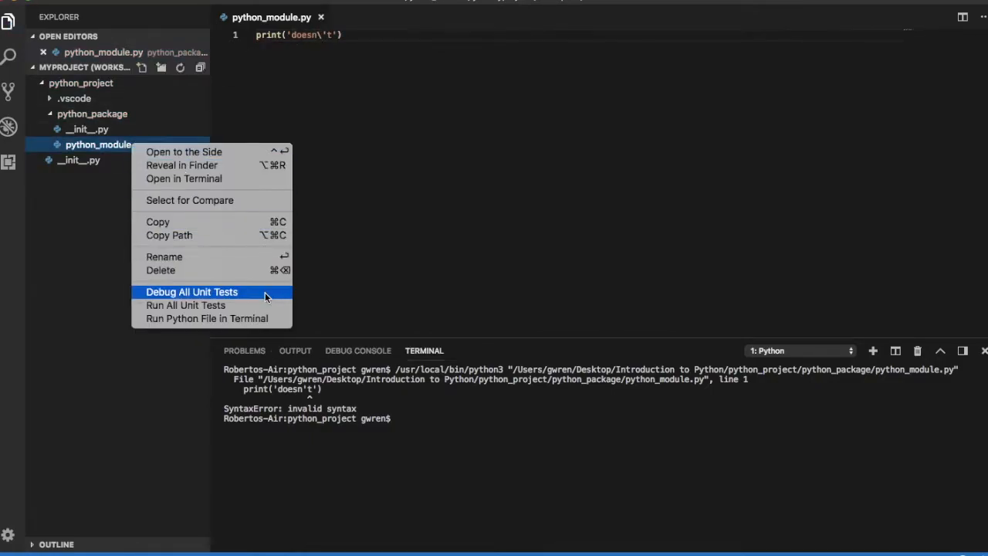
pyautogui.click(207, 318)
pyautogui.write('print("First line')
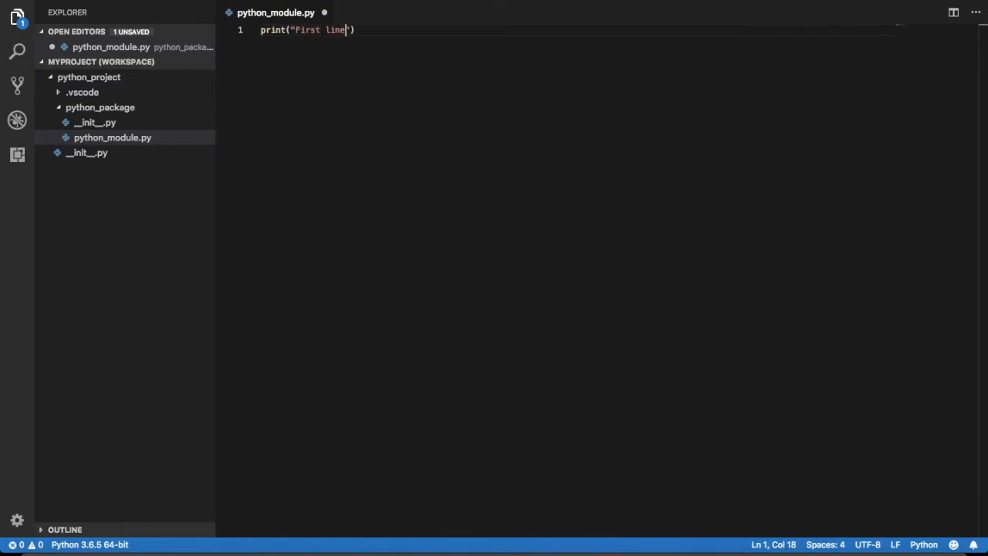
# - Print "First line\nSecond line" and run it so the two lines appear separately
pyautogui.write('\\nSecond')
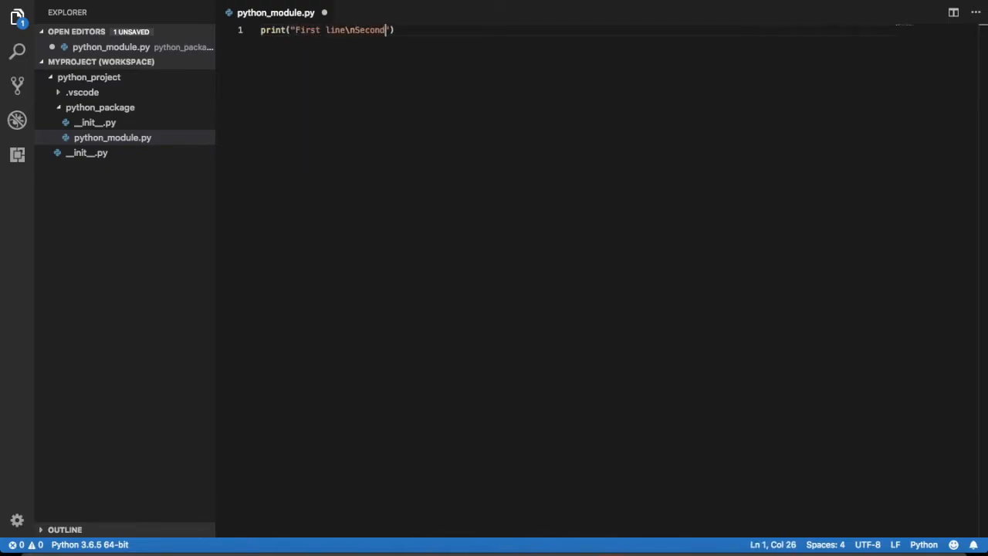
pyautogui.write('line')
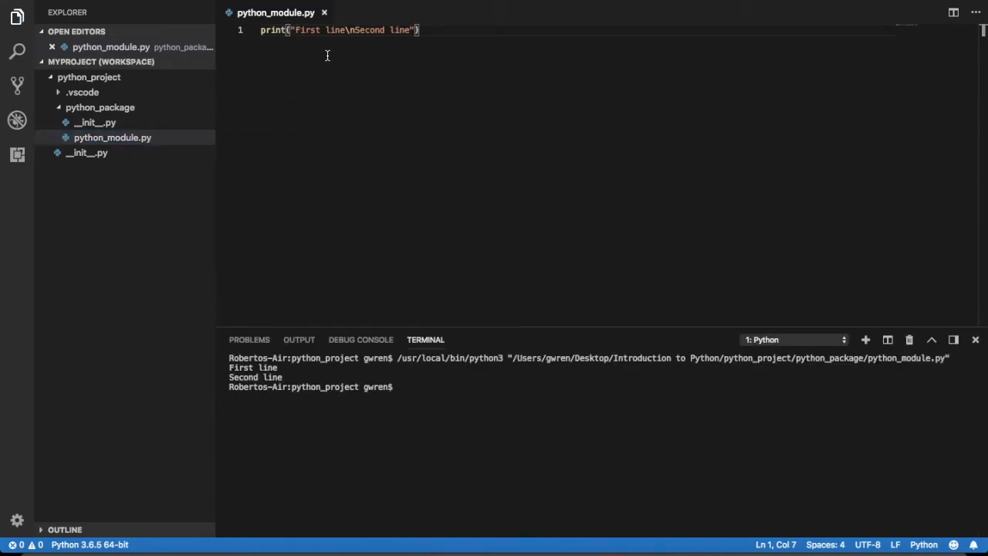
pyautogui.write('r')
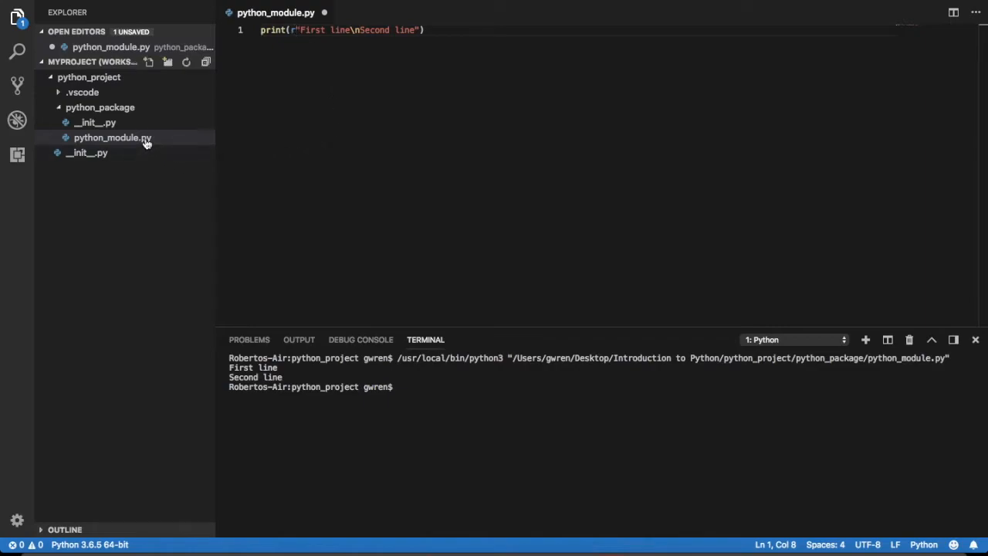
pyautogui.rightClick(111, 137)
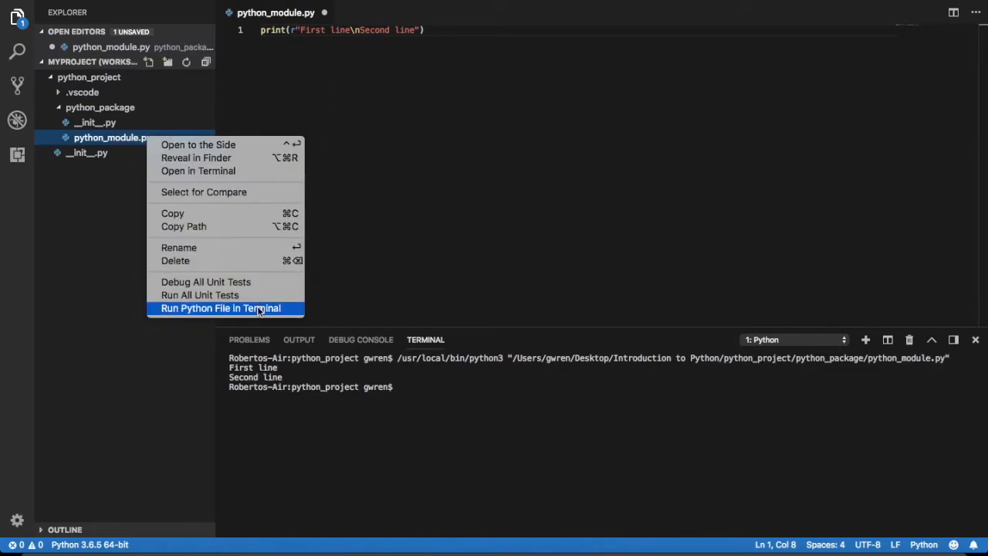
pyautogui.click(219, 309)
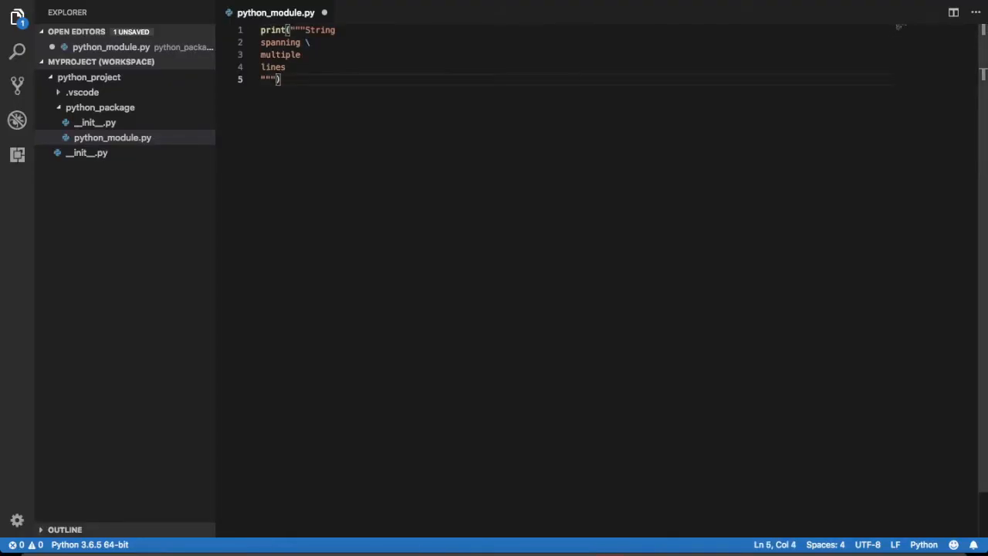
pyautogui.moveTo(145, 139)
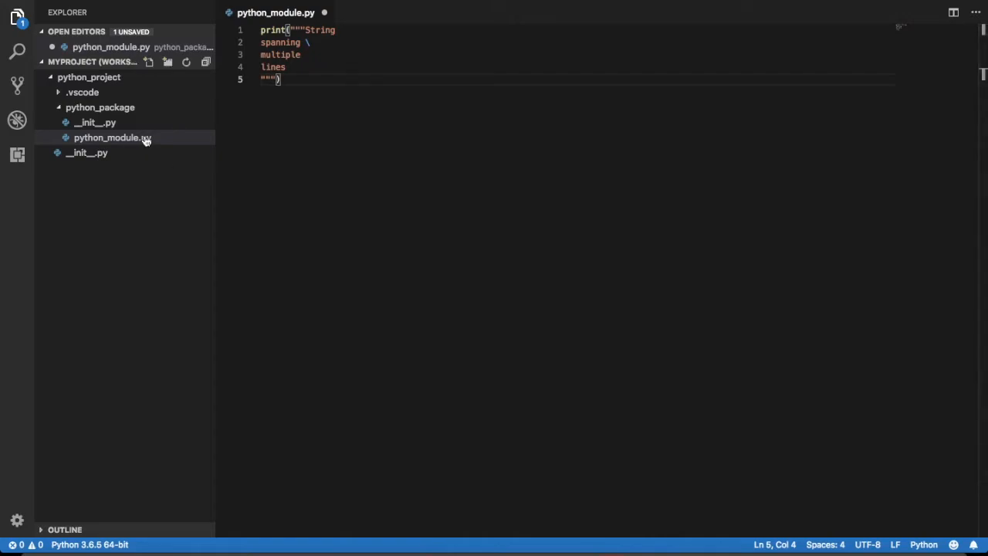
# - Run the triple-quoted multi-line string with a trailing backslash joining two lines
pyautogui.rightClick(113, 138)
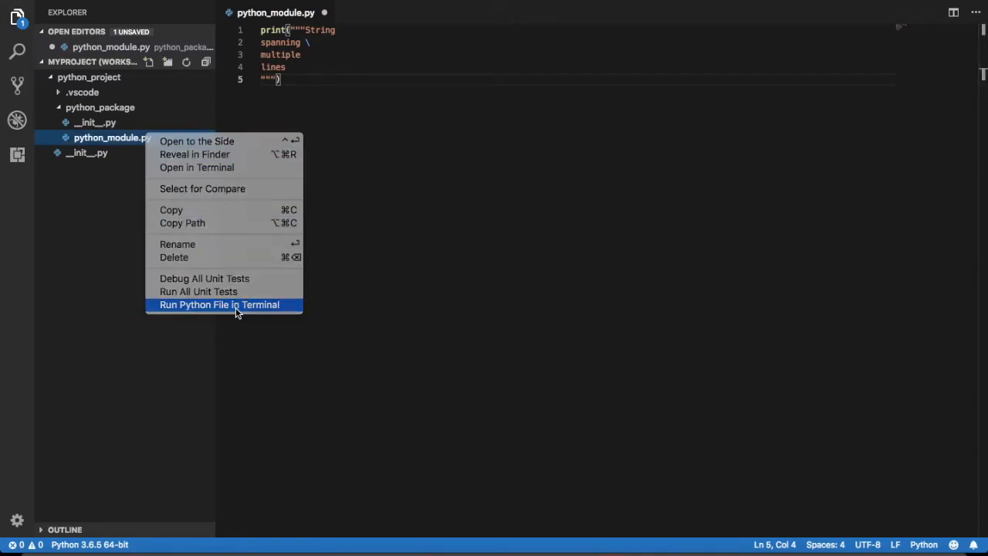
pyautogui.click(219, 304)
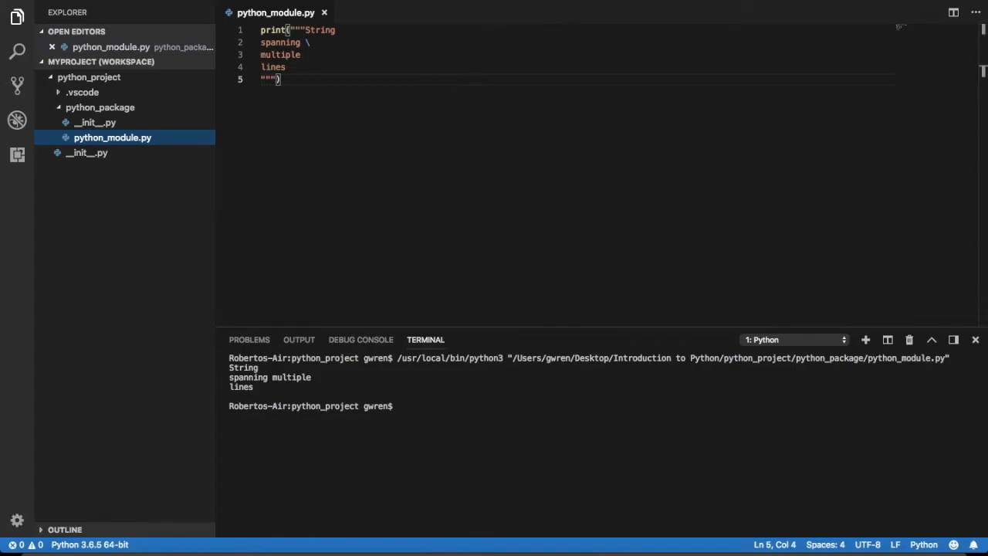
pyautogui.write('string = "')
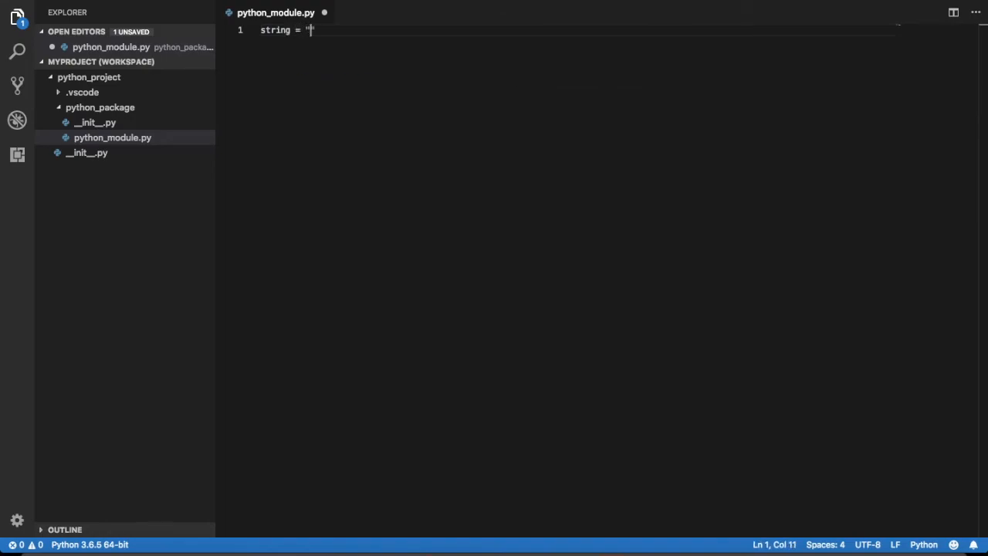
# - Assign string = "a string", print string[0] and run it to show the first character
pyautogui.write('a string')
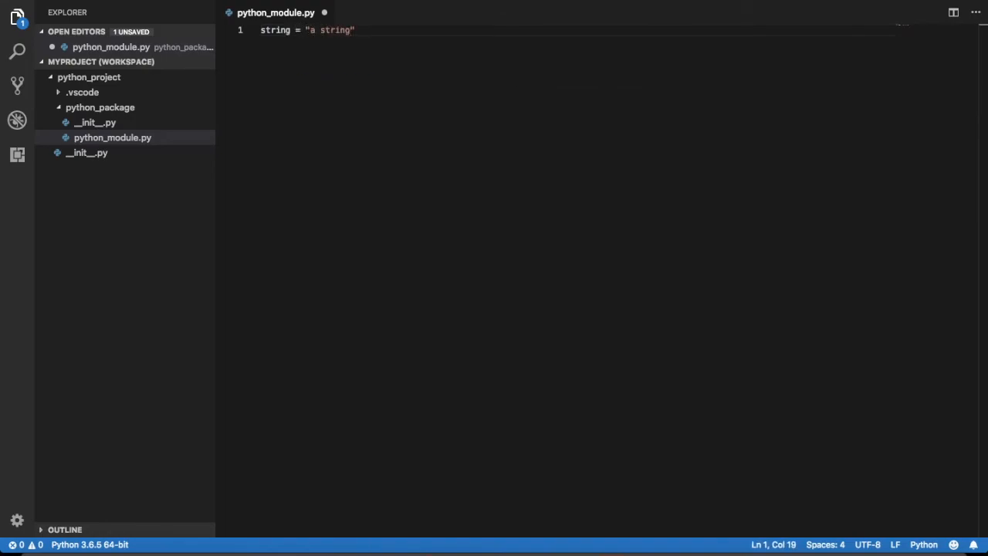
pyautogui.write('print(string[0')
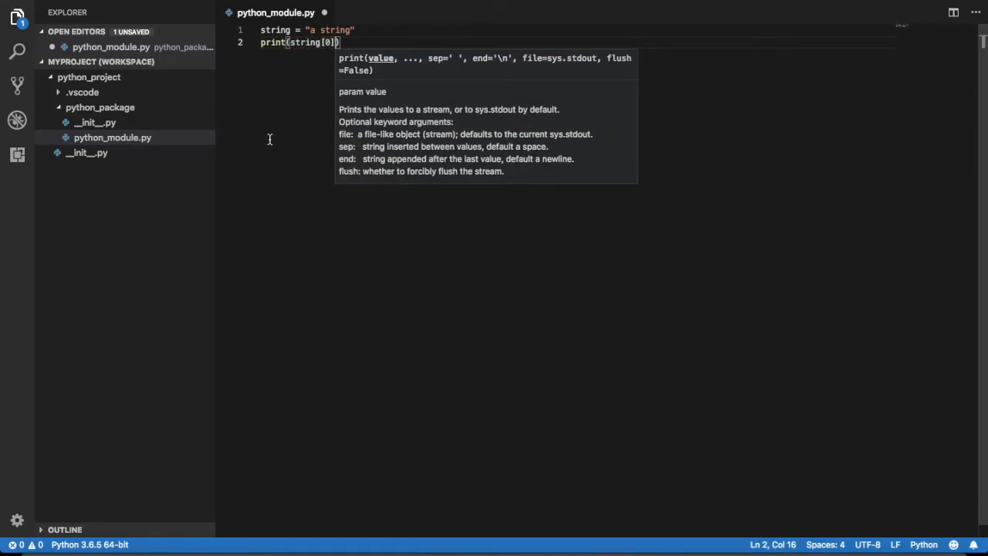
pyautogui.rightClick(112, 137)
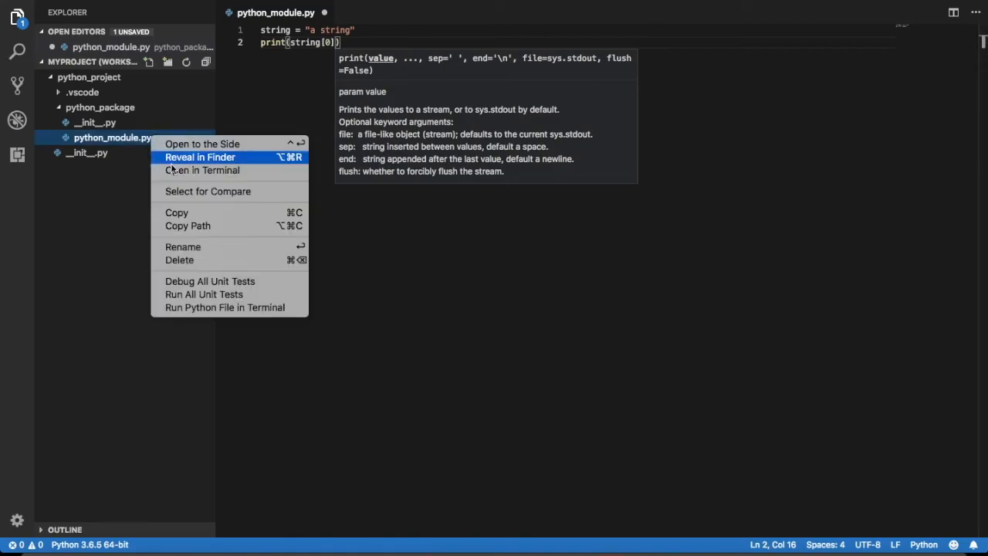
pyautogui.click(225, 308)
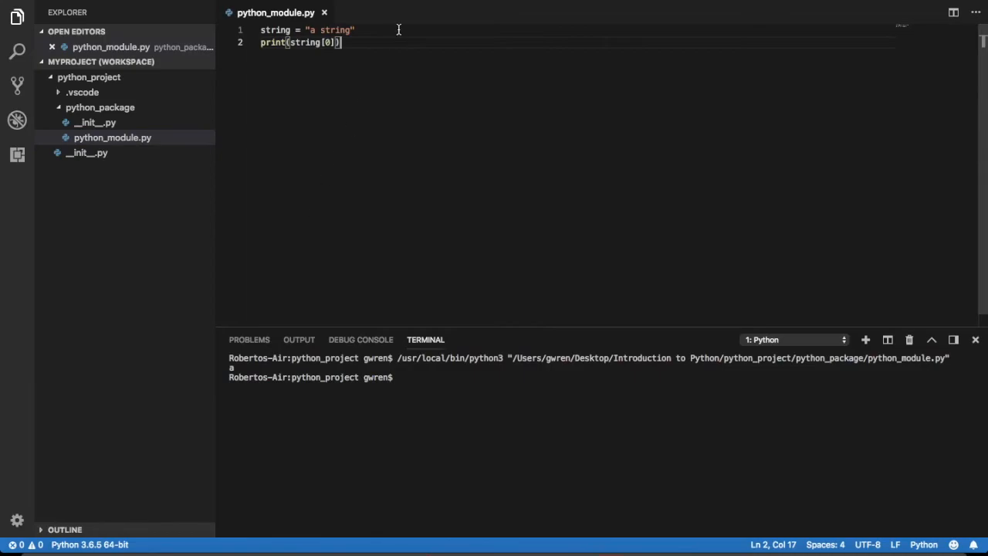
# - Add string[0] = 'c' below the assignment and run the file again
pyautogui.press('Enter')
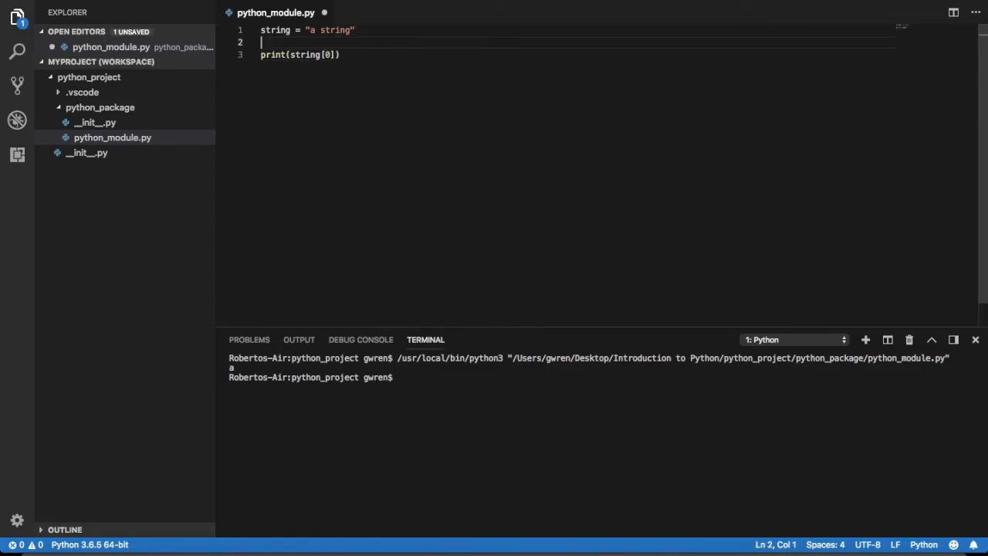
pyautogui.write('string[0]')
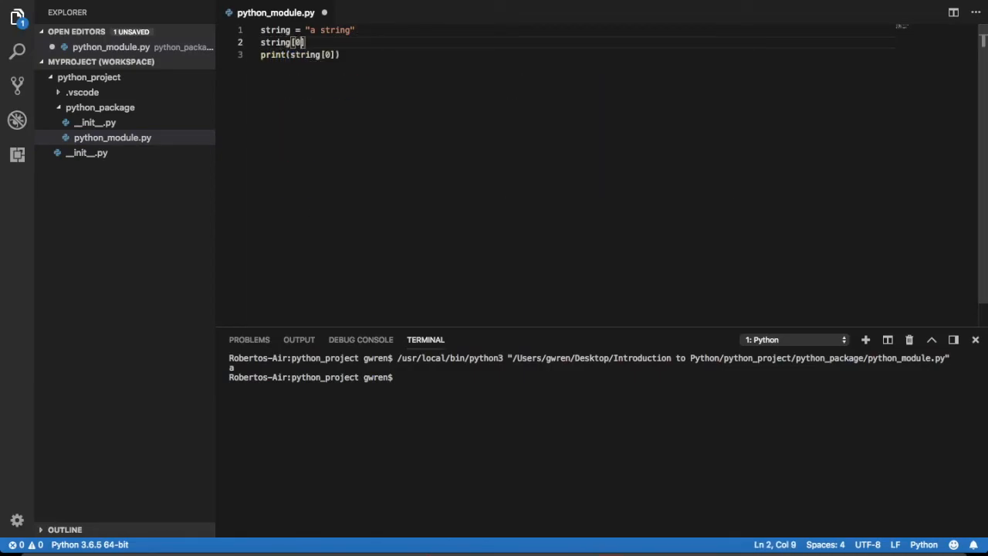
pyautogui.write("= '")
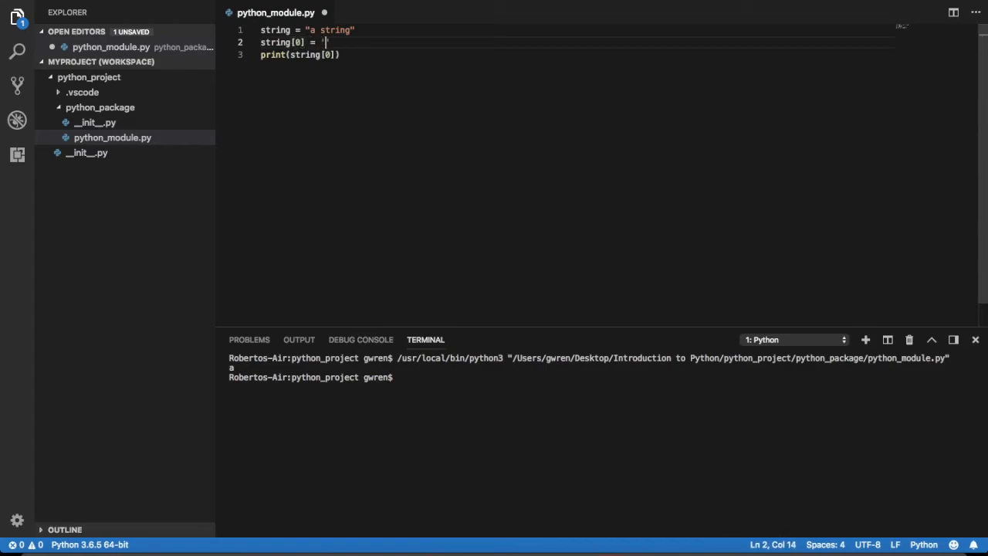
pyautogui.write('c')
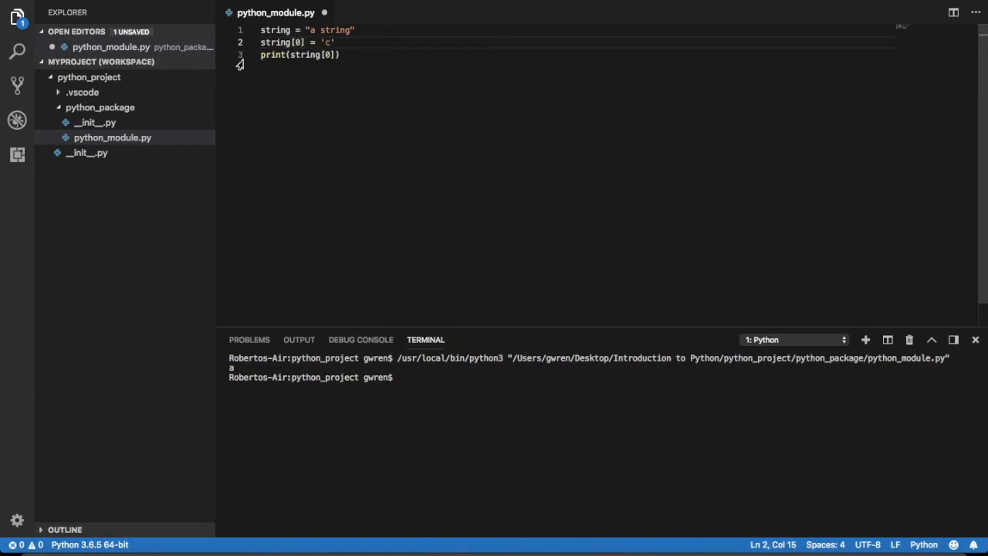
pyautogui.rightClick(113, 138)
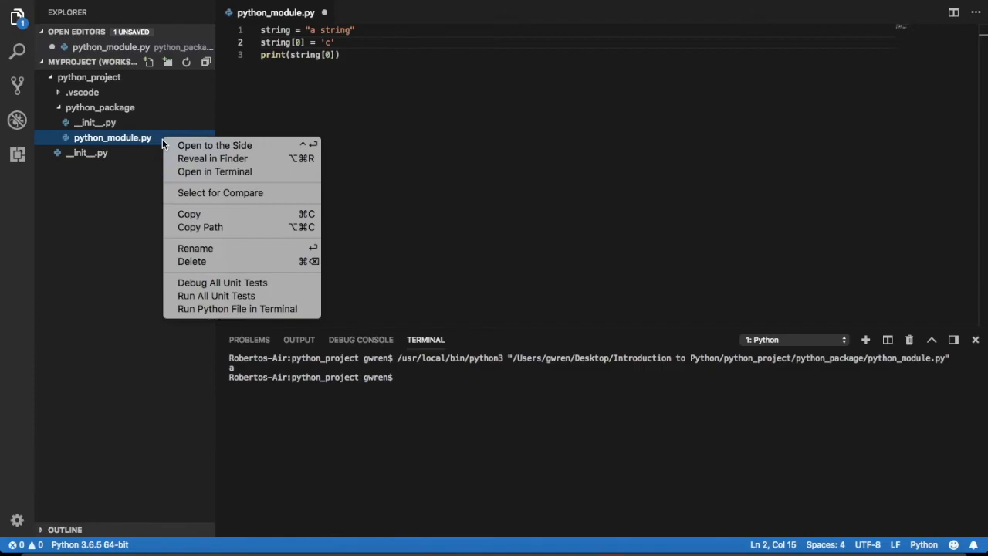
pyautogui.click(238, 309)
pyautogui.write('"Total = ')
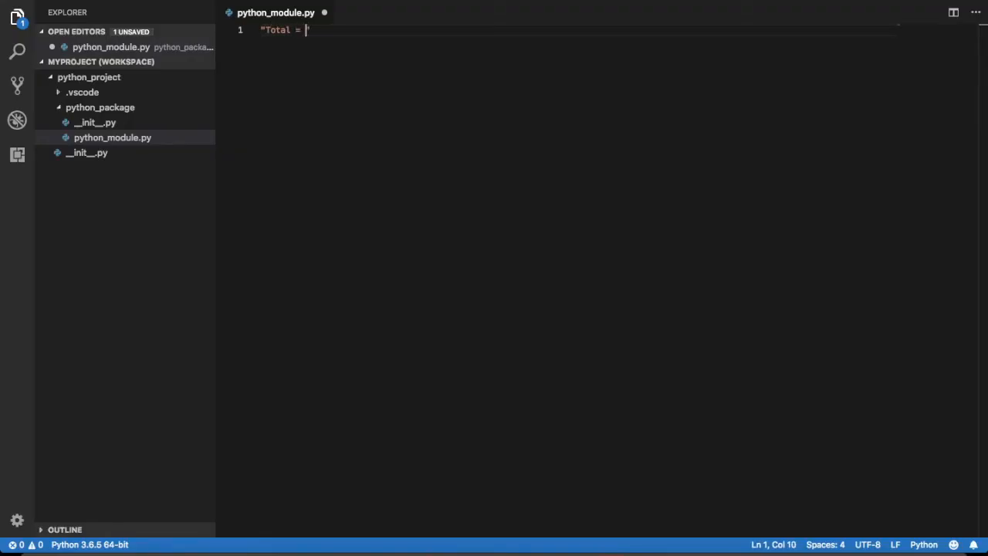
# - Run "Total = " + 3 to show the TypeError in the terminal
pyautogui.write('+ 3')
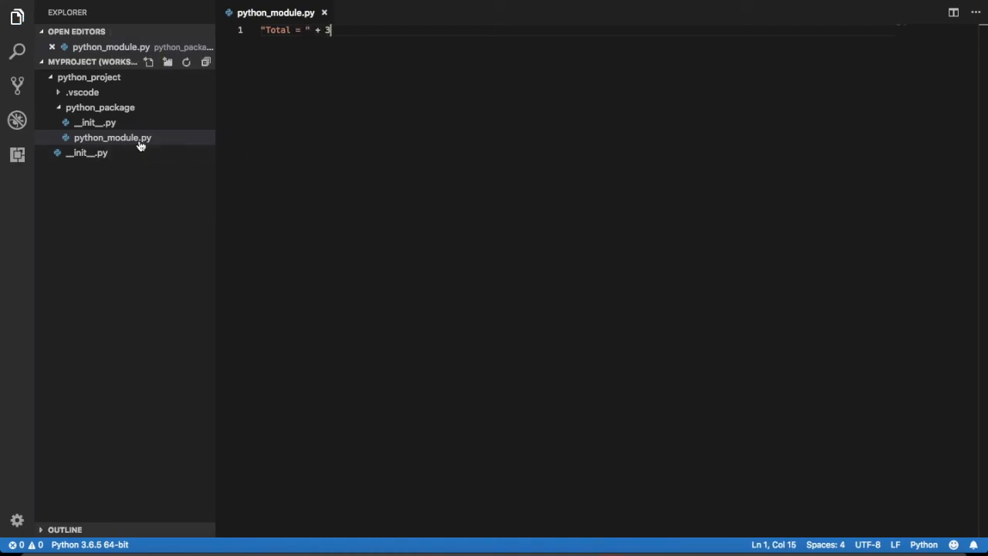
pyautogui.rightClick(113, 137)
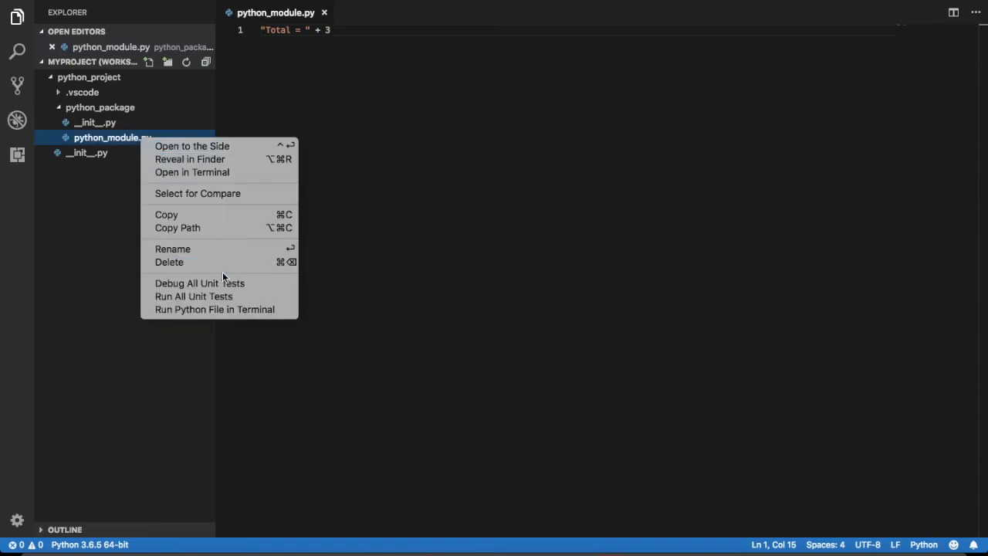
pyautogui.click(215, 309)
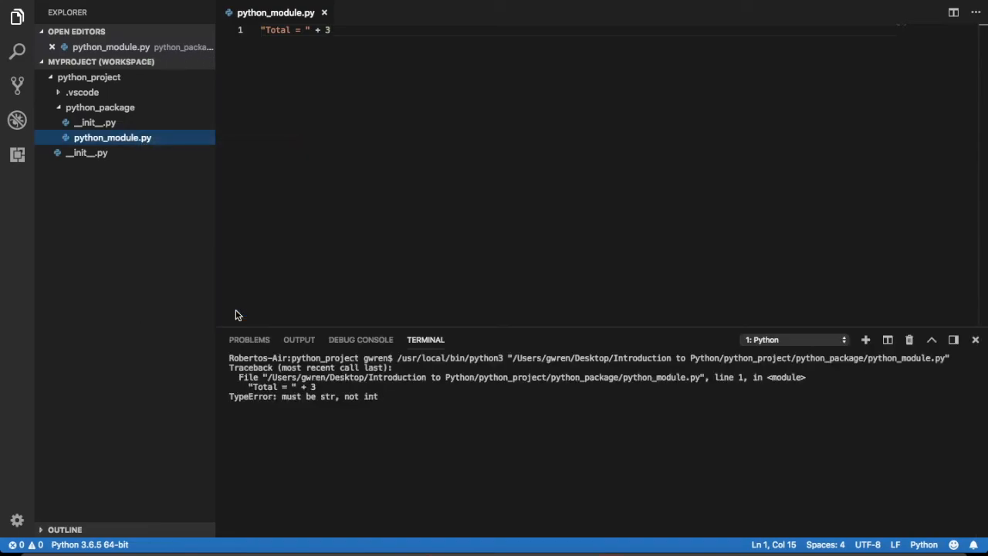
# - Fix the line to print("Total = " + str(3)) ready to run again
pyautogui.click(332, 30)
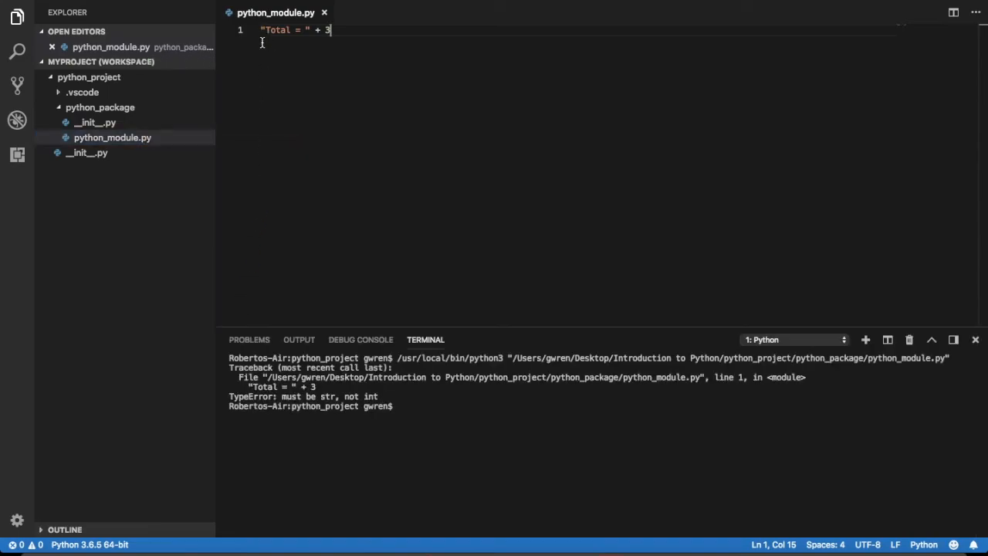
pyautogui.write('print(')
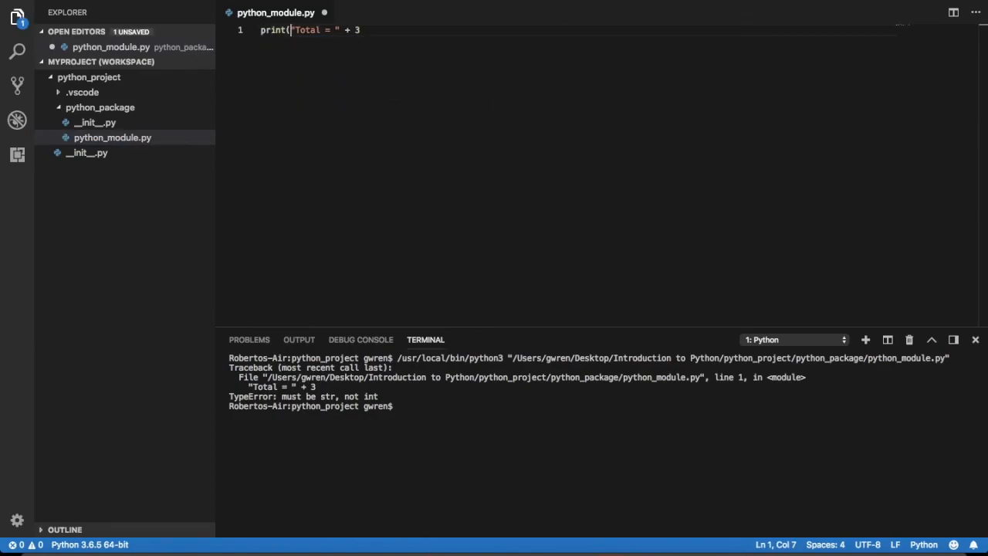
pyautogui.write('s')
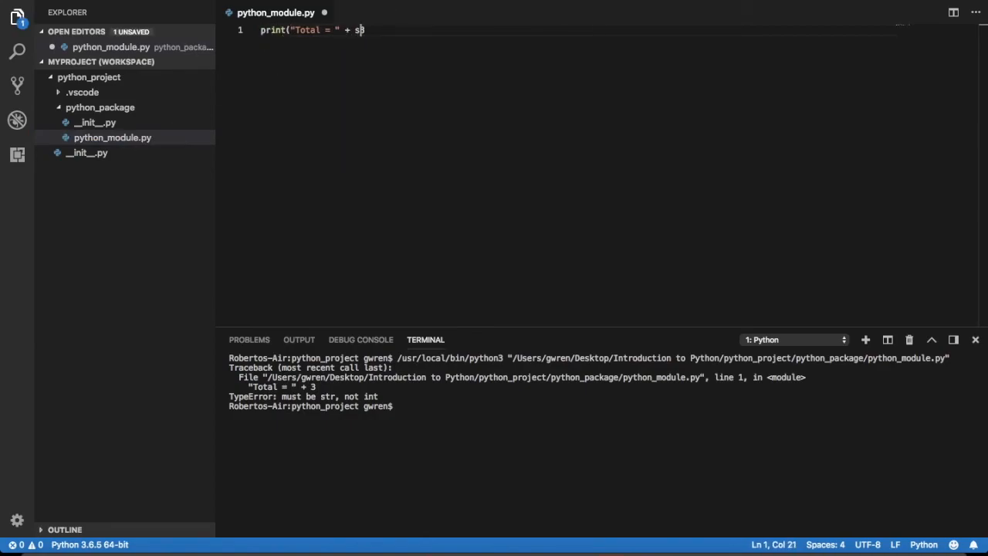
pyautogui.write('tr(3')
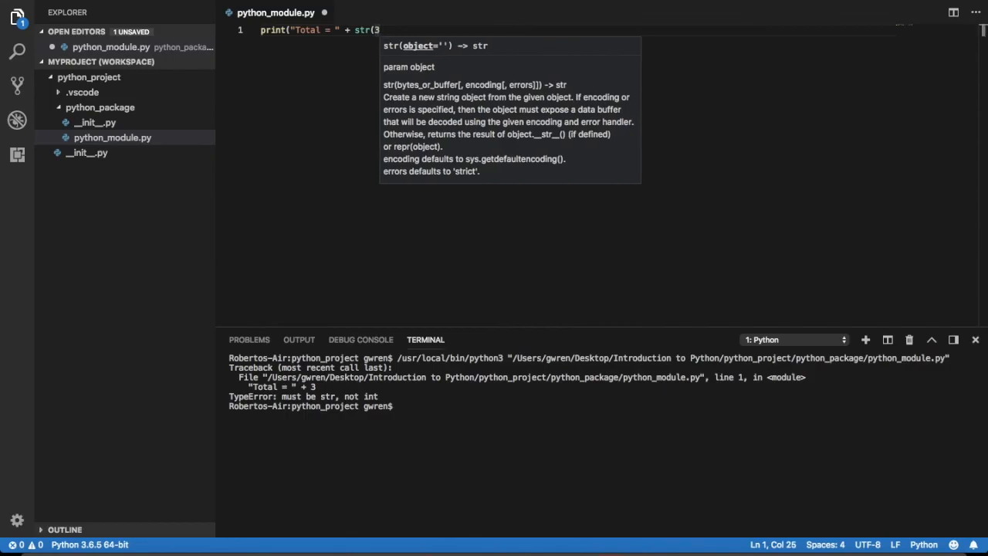
pyautogui.write(')')
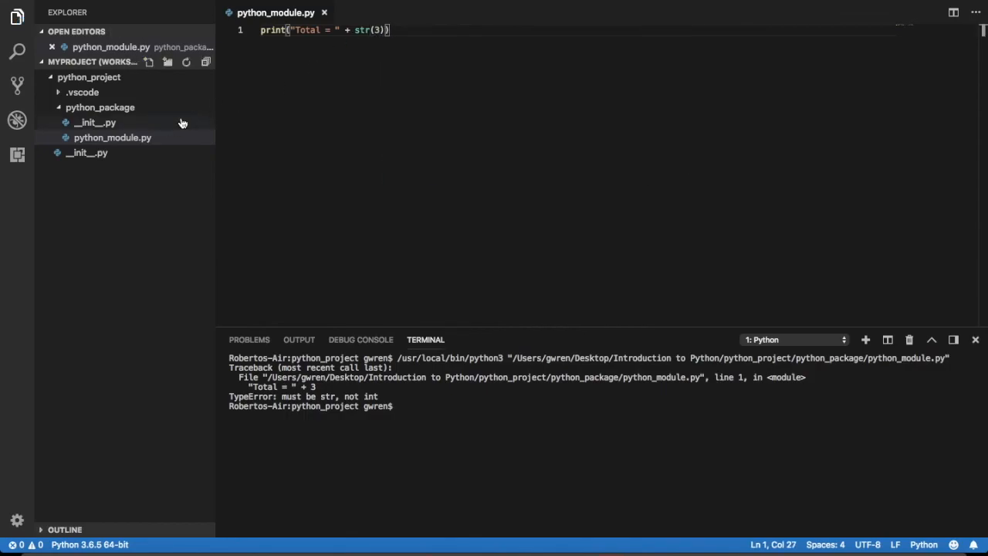
pyautogui.rightClick(113, 137)
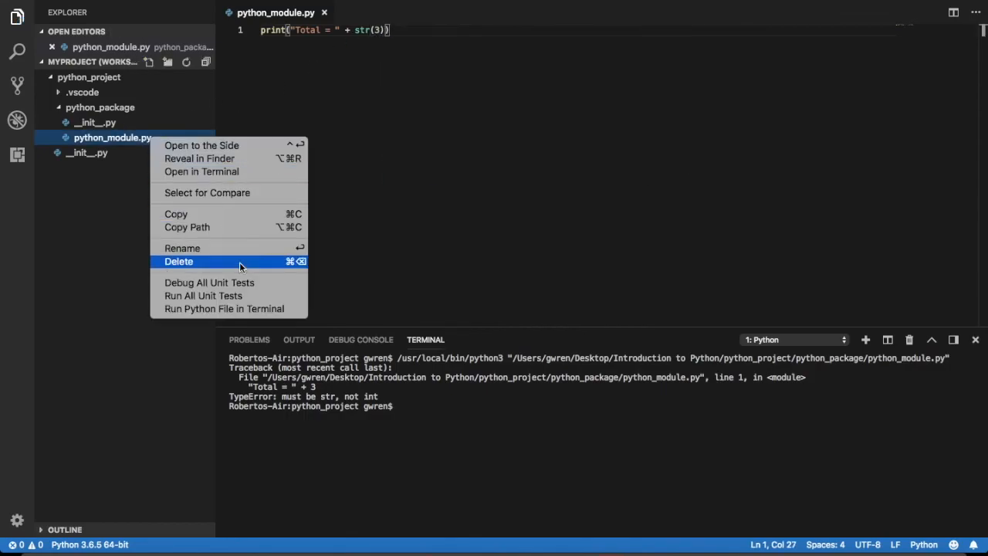